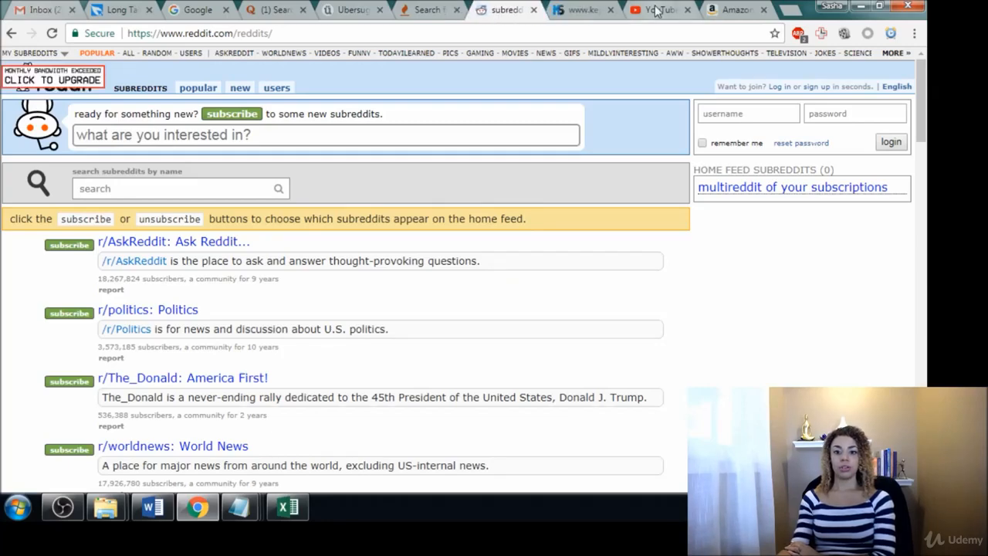
# Step: Return from the Amazon tab to the Reddit subreddits directory and scroll through it
pyautogui.click(641, 9)
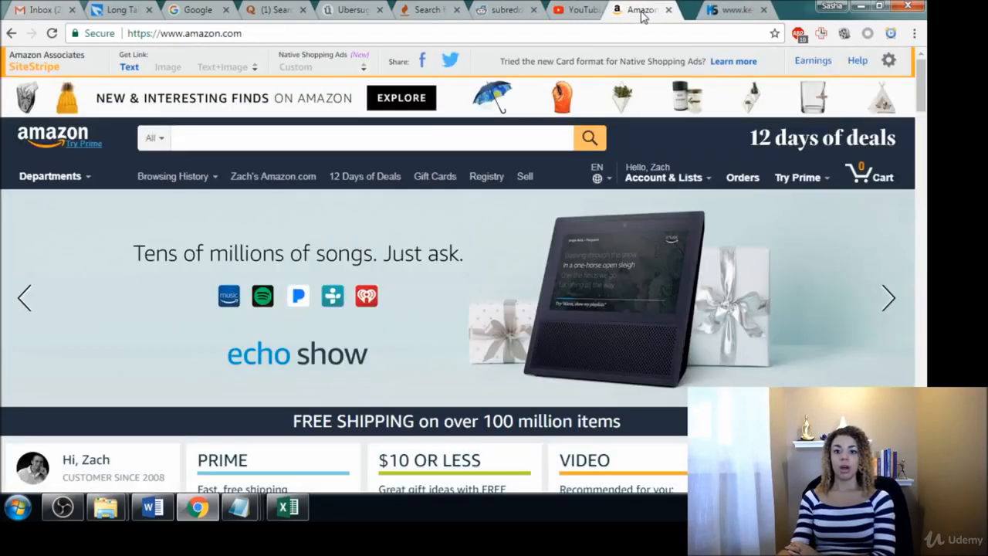
pyautogui.click(505, 10)
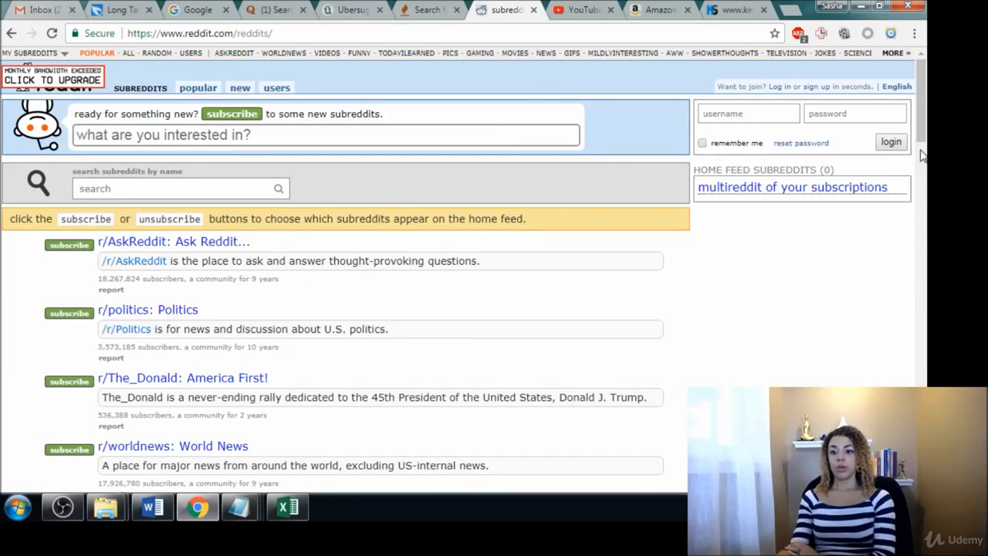
pyautogui.scroll(-3)
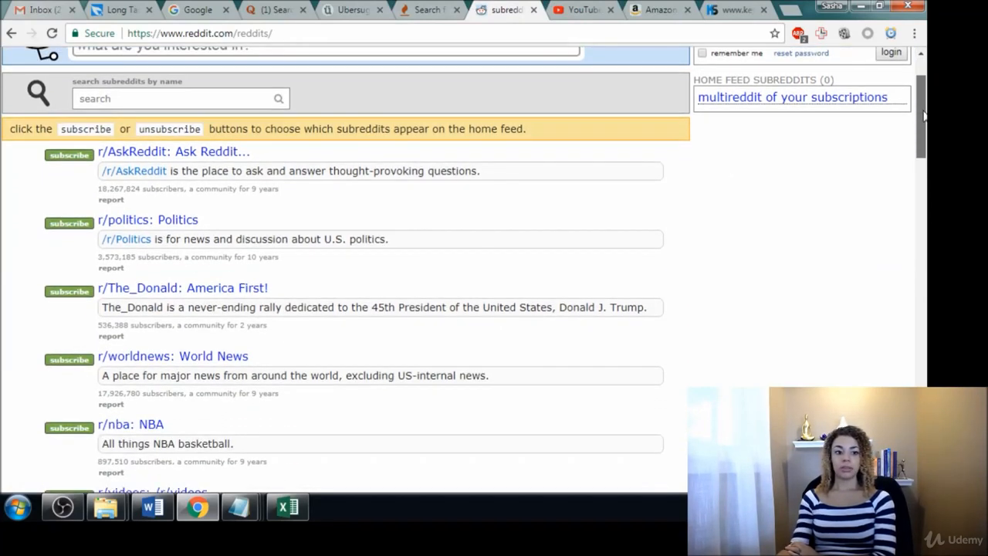
pyautogui.scroll(-3)
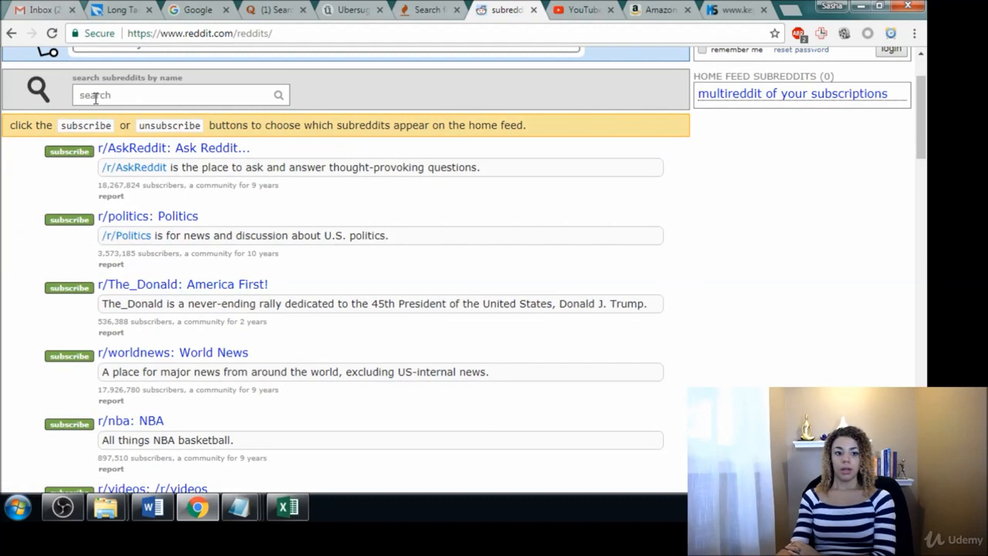
# Step: Search subreddits for 'digital marketing' and scroll the matching communities
pyautogui.write('dil')
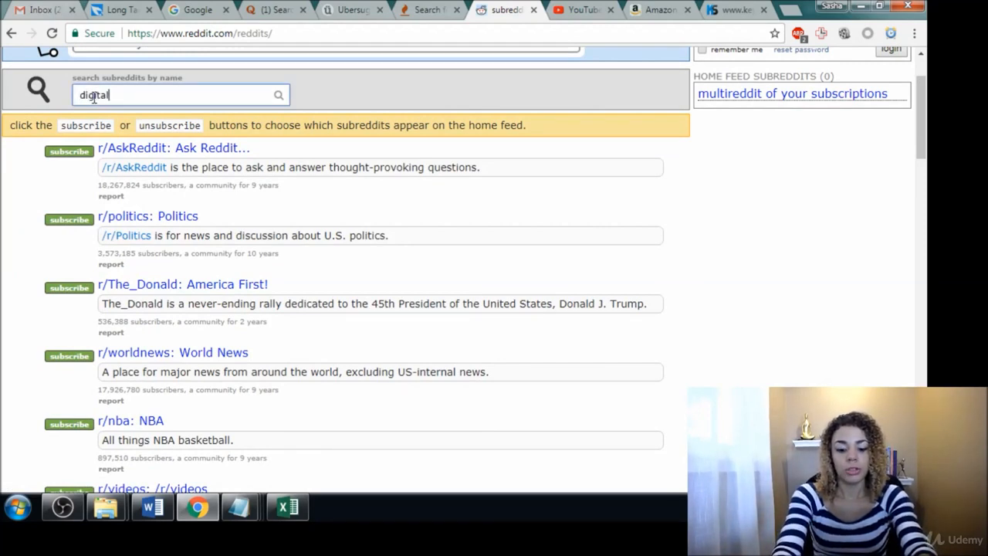
pyautogui.write('marketing')
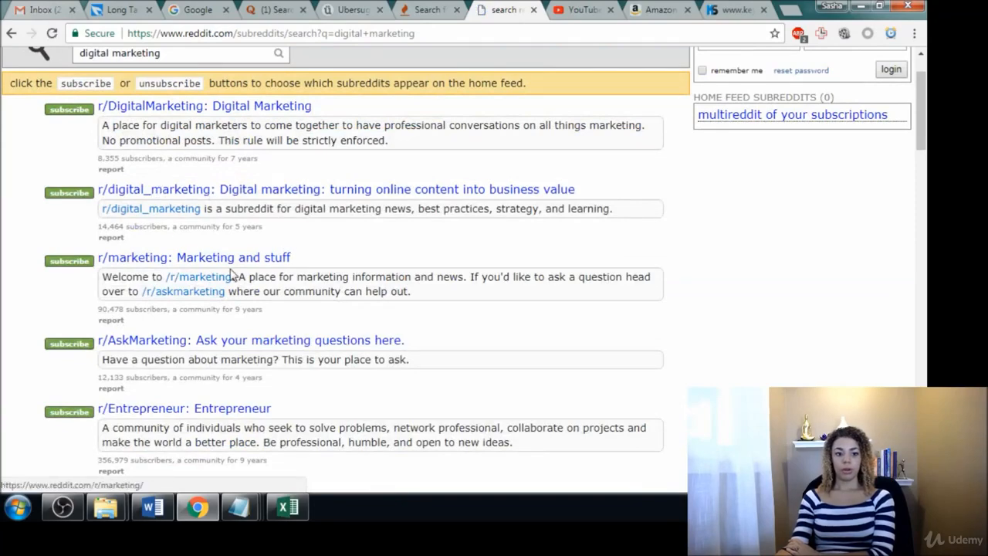
pyautogui.scroll(-3)
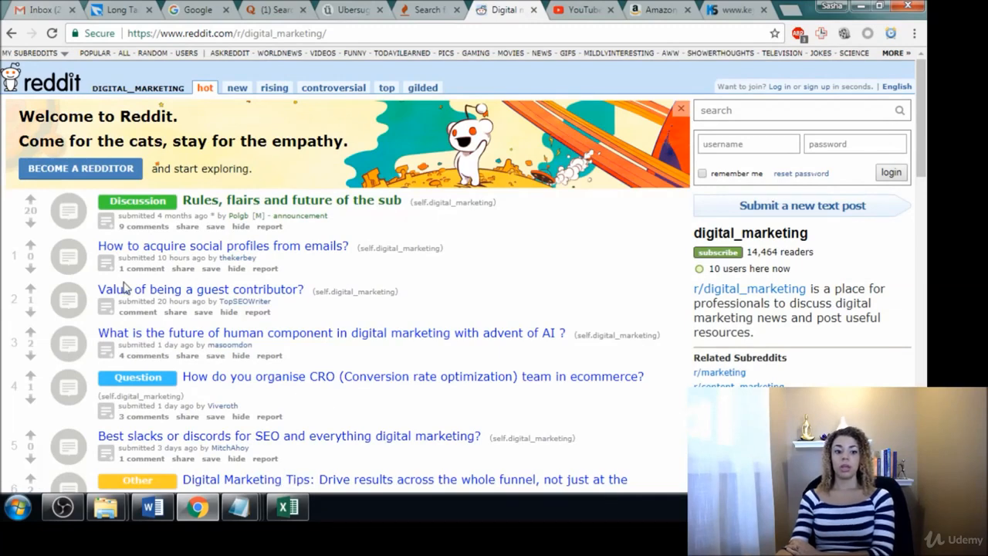
pyautogui.moveTo(324, 253)
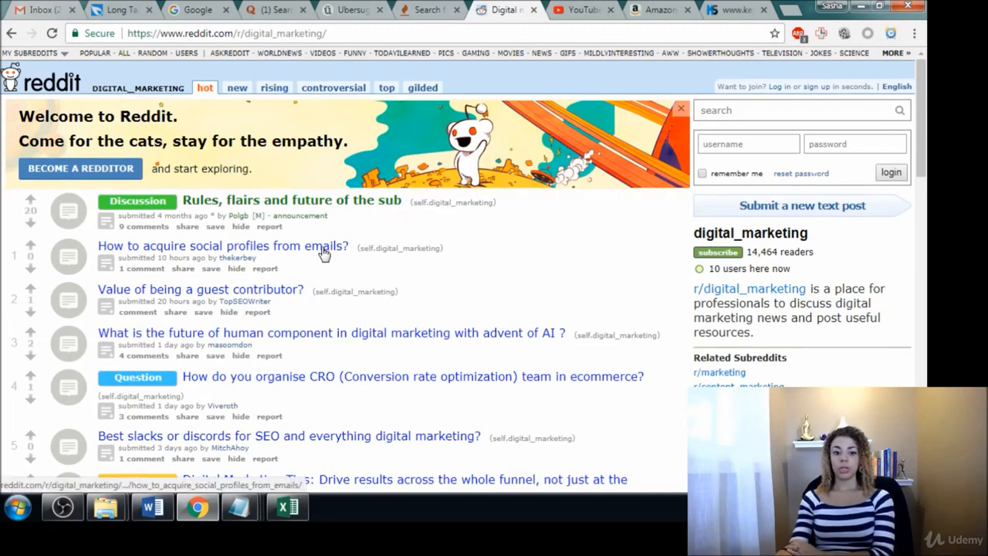
# Step: Scroll r/digital_marketing's hot posts to questions on online surveys and entering digital marketing
pyautogui.scroll(-3)
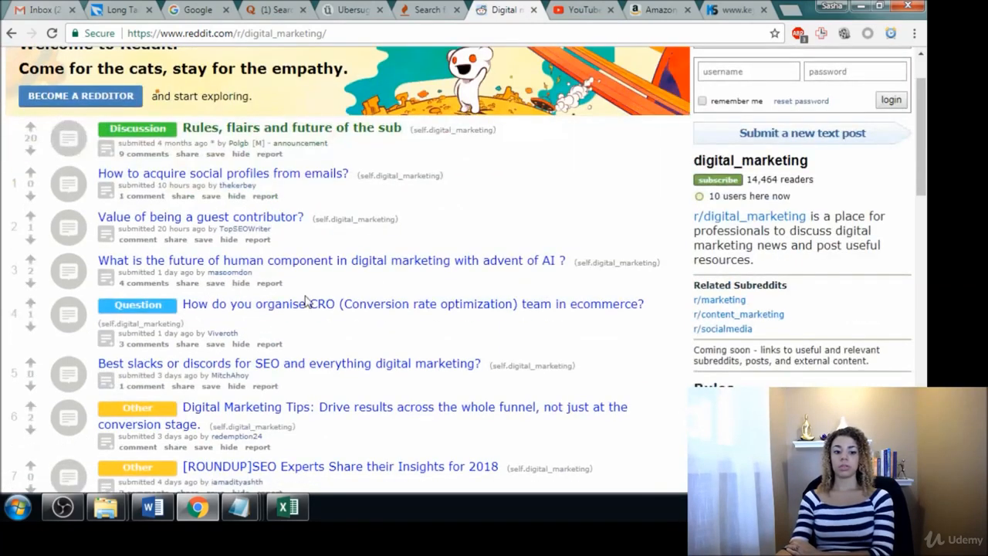
pyautogui.moveTo(401, 290)
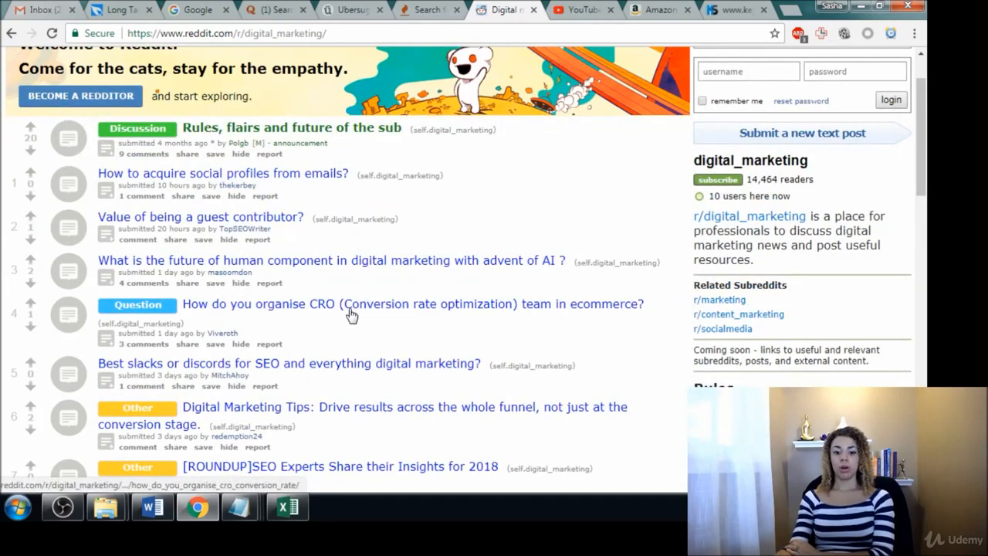
pyautogui.moveTo(494, 300)
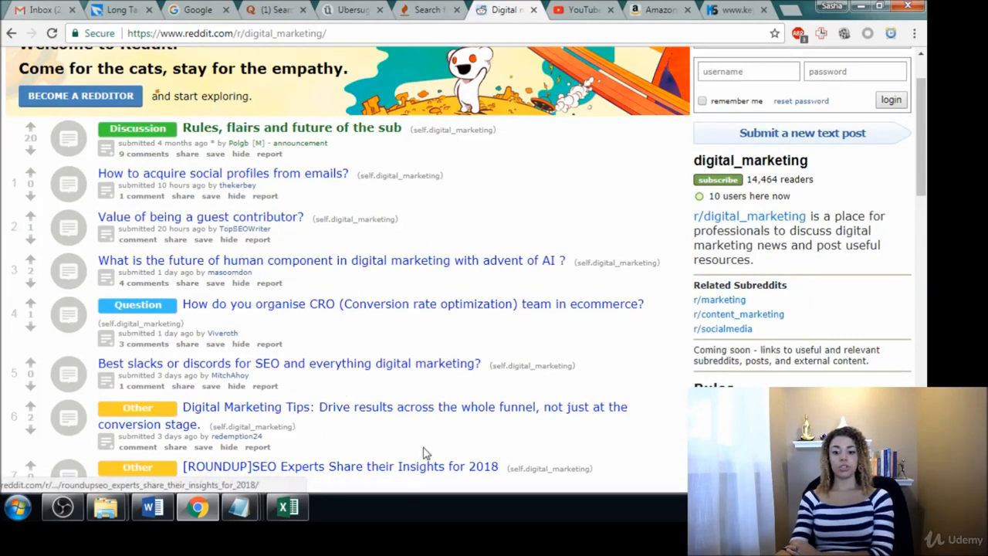
pyautogui.moveTo(236, 263)
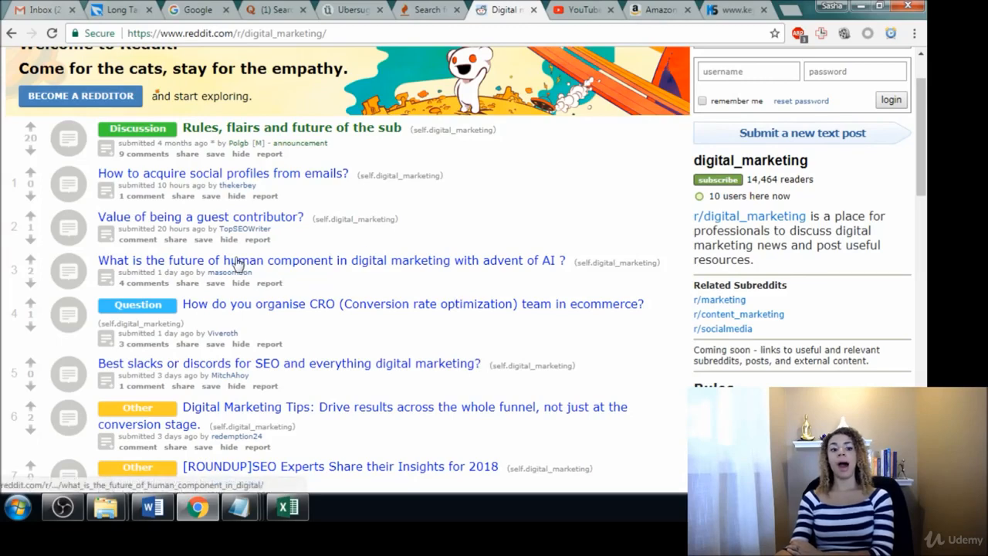
pyautogui.moveTo(427, 198)
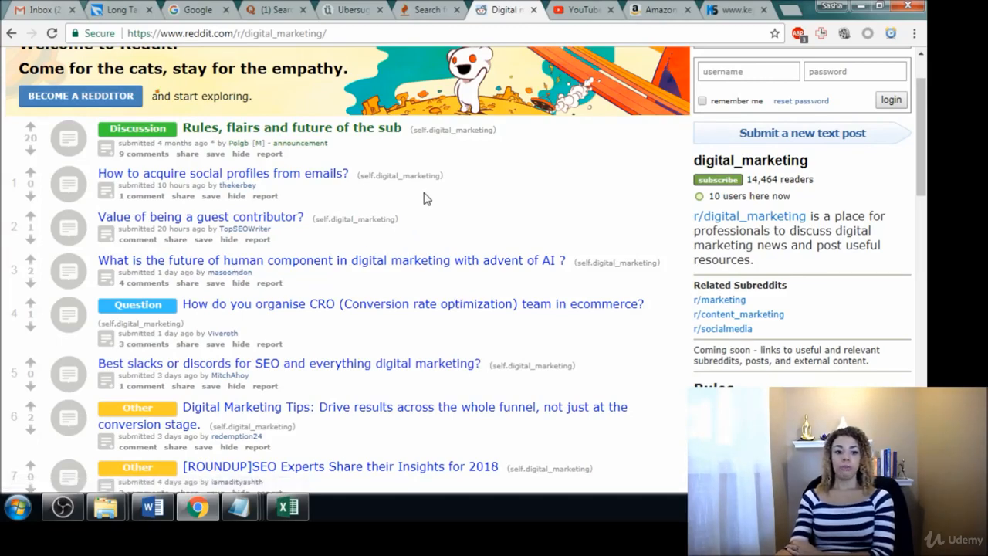
pyautogui.scroll(-3)
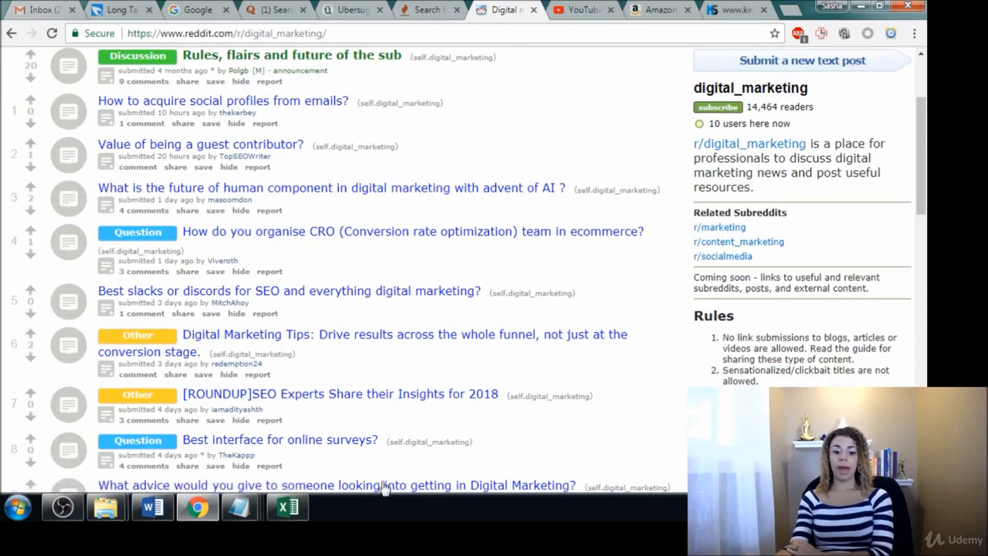
pyautogui.moveTo(216, 125)
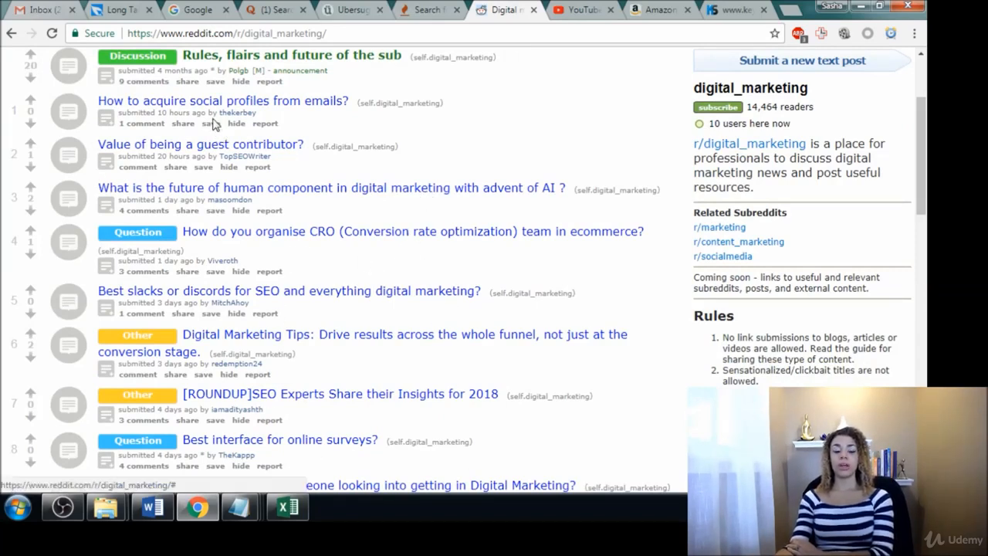
pyautogui.scroll(-3)
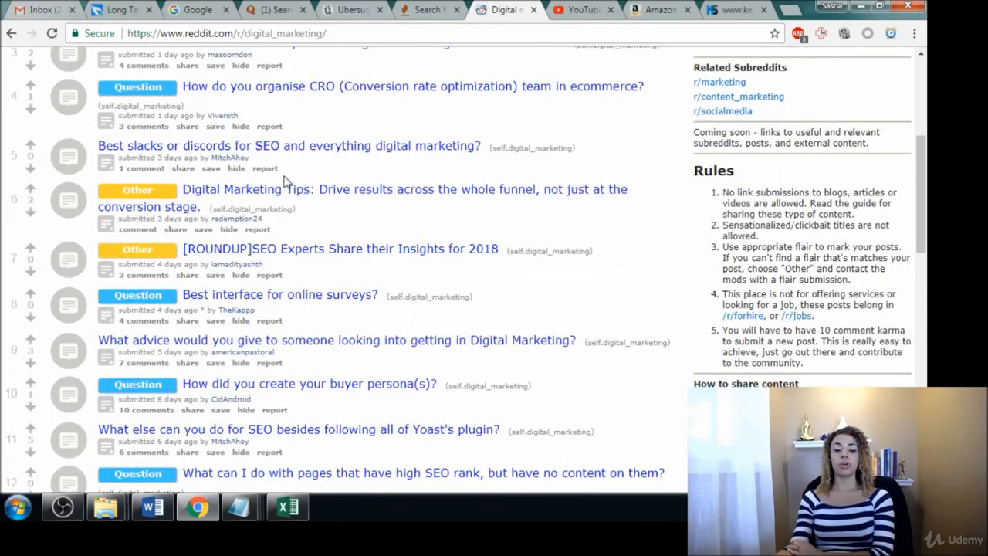
pyautogui.moveTo(407, 438)
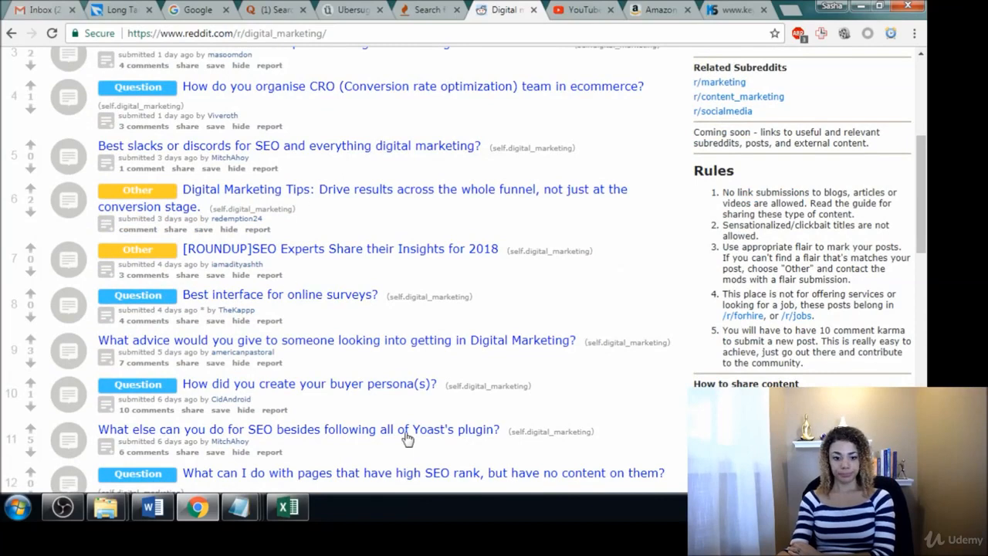
pyautogui.moveTo(399, 392)
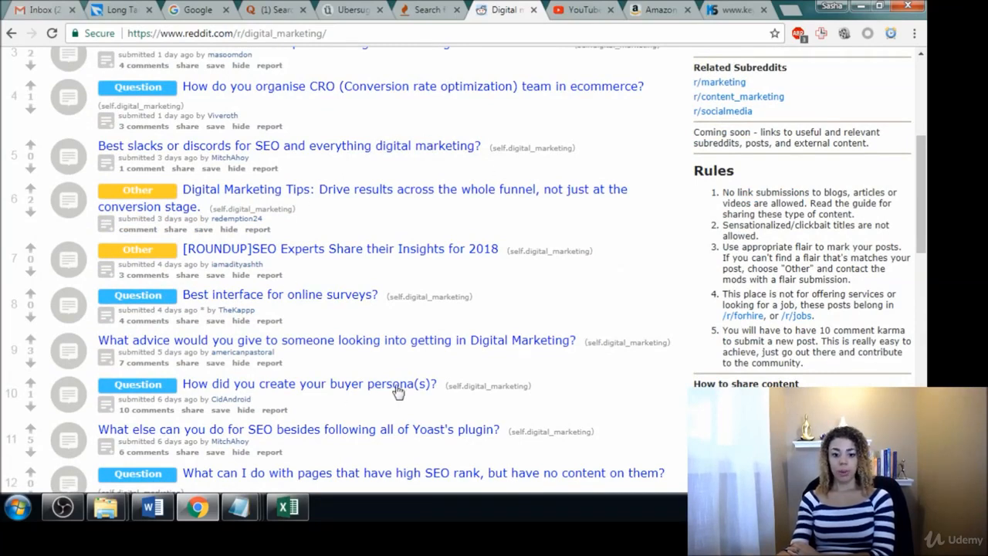
pyautogui.moveTo(199, 388)
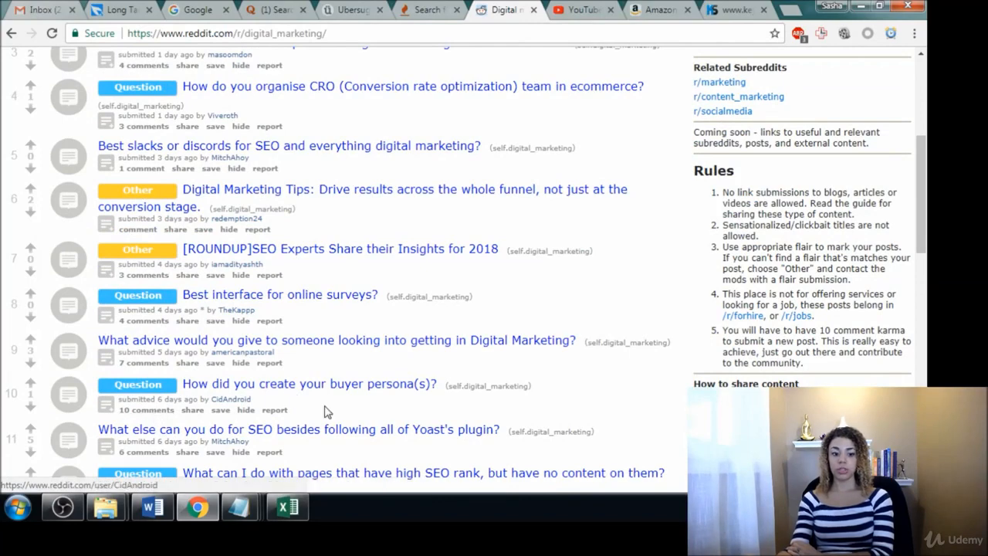
pyautogui.scroll(-3)
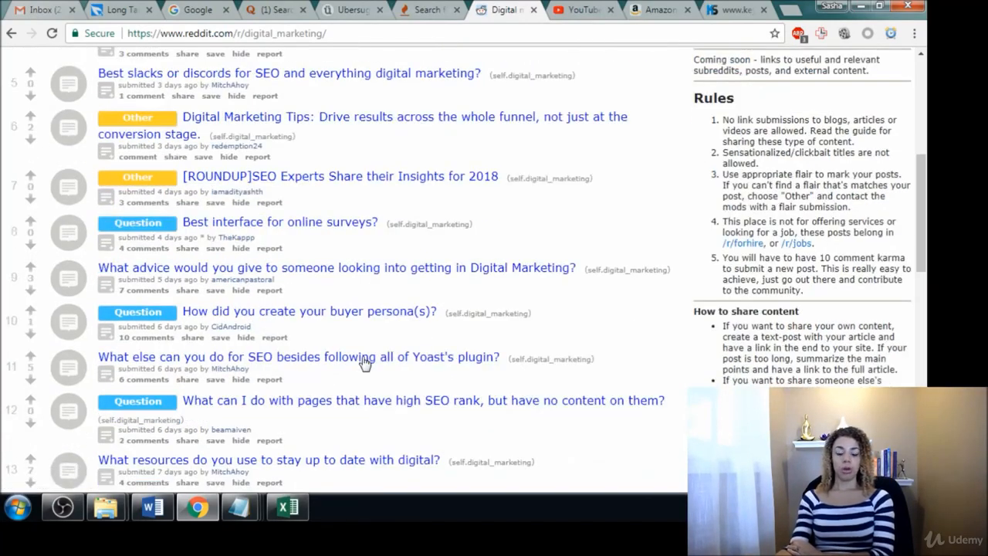
pyautogui.moveTo(307, 334)
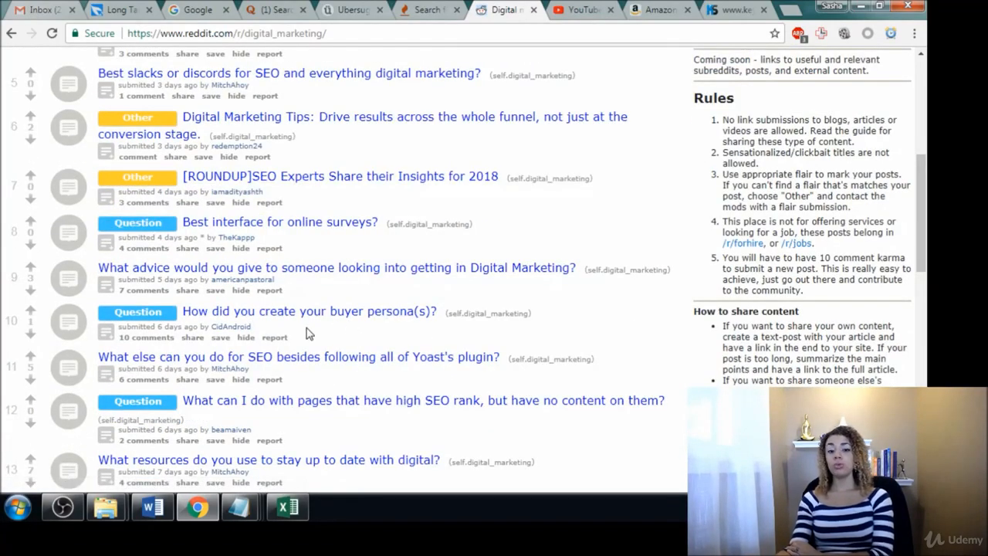